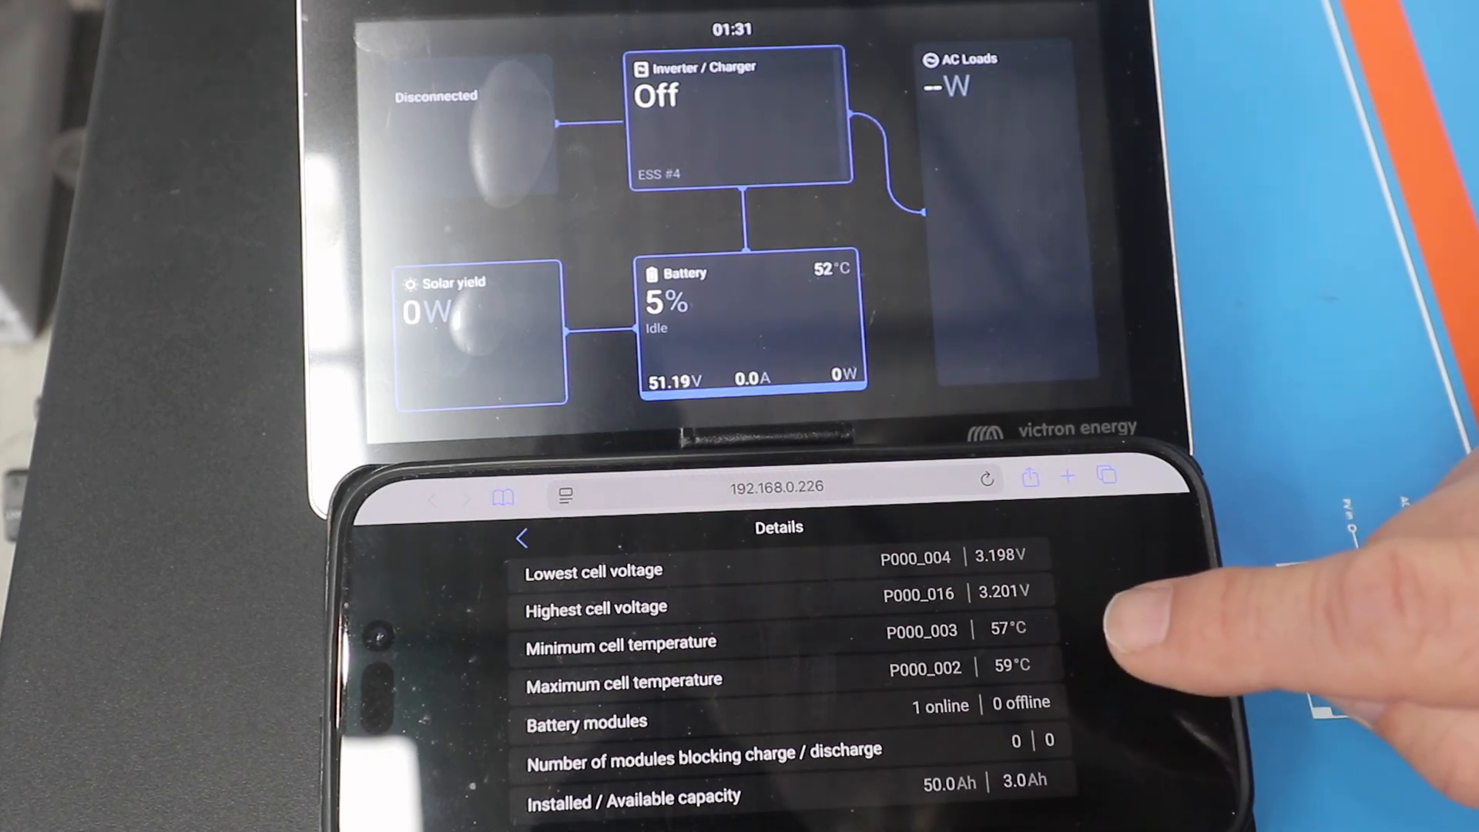
{"action": "mouse_move", "coordinate": [1207, 642]}
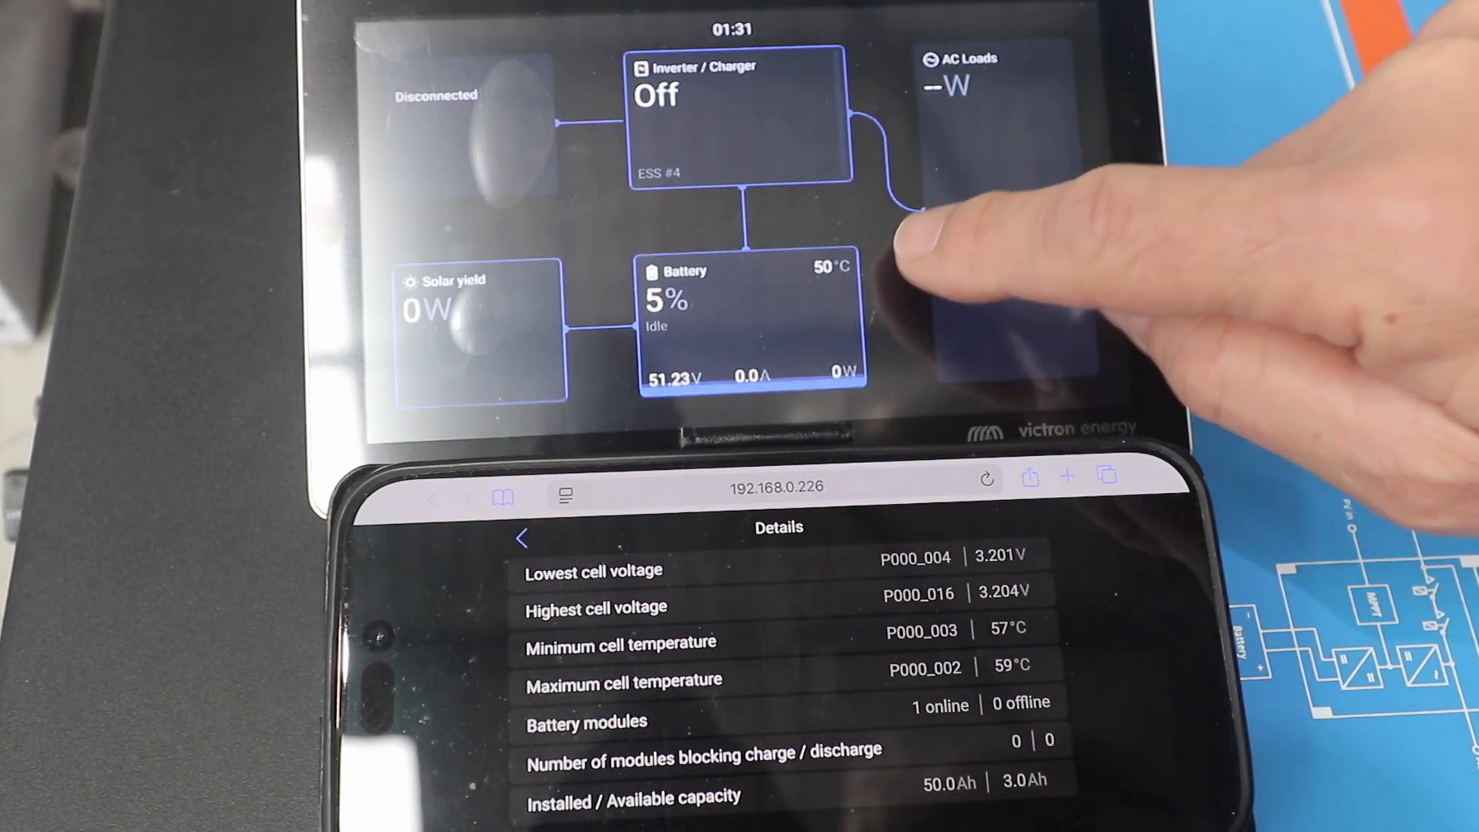
- Review the DVCC page (enabled, 58.0 V max charge voltage) and return to Settings
{"action": "left_click", "coordinate": [1036, 386]}
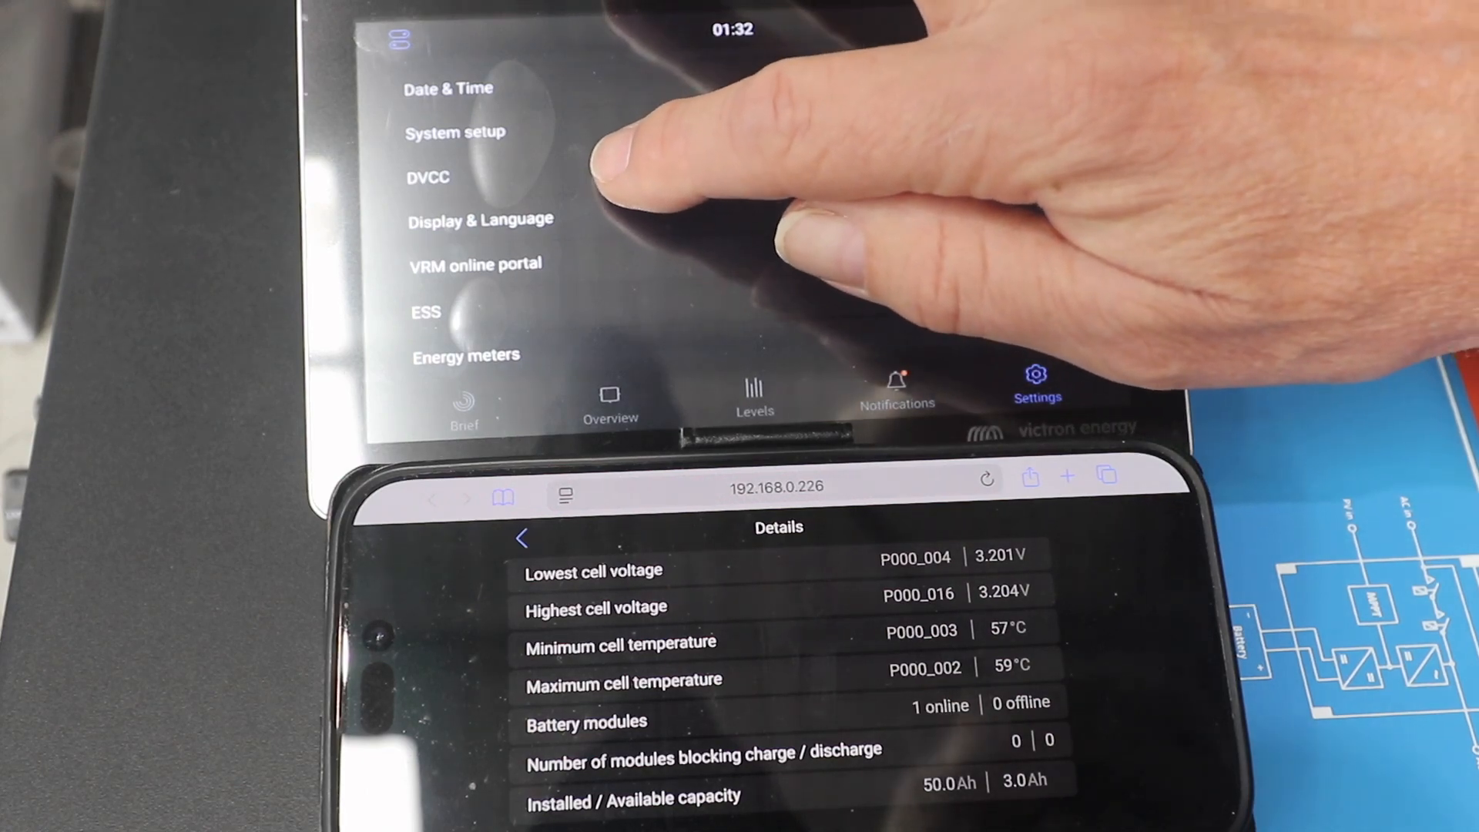
{"action": "left_click", "coordinate": [427, 178]}
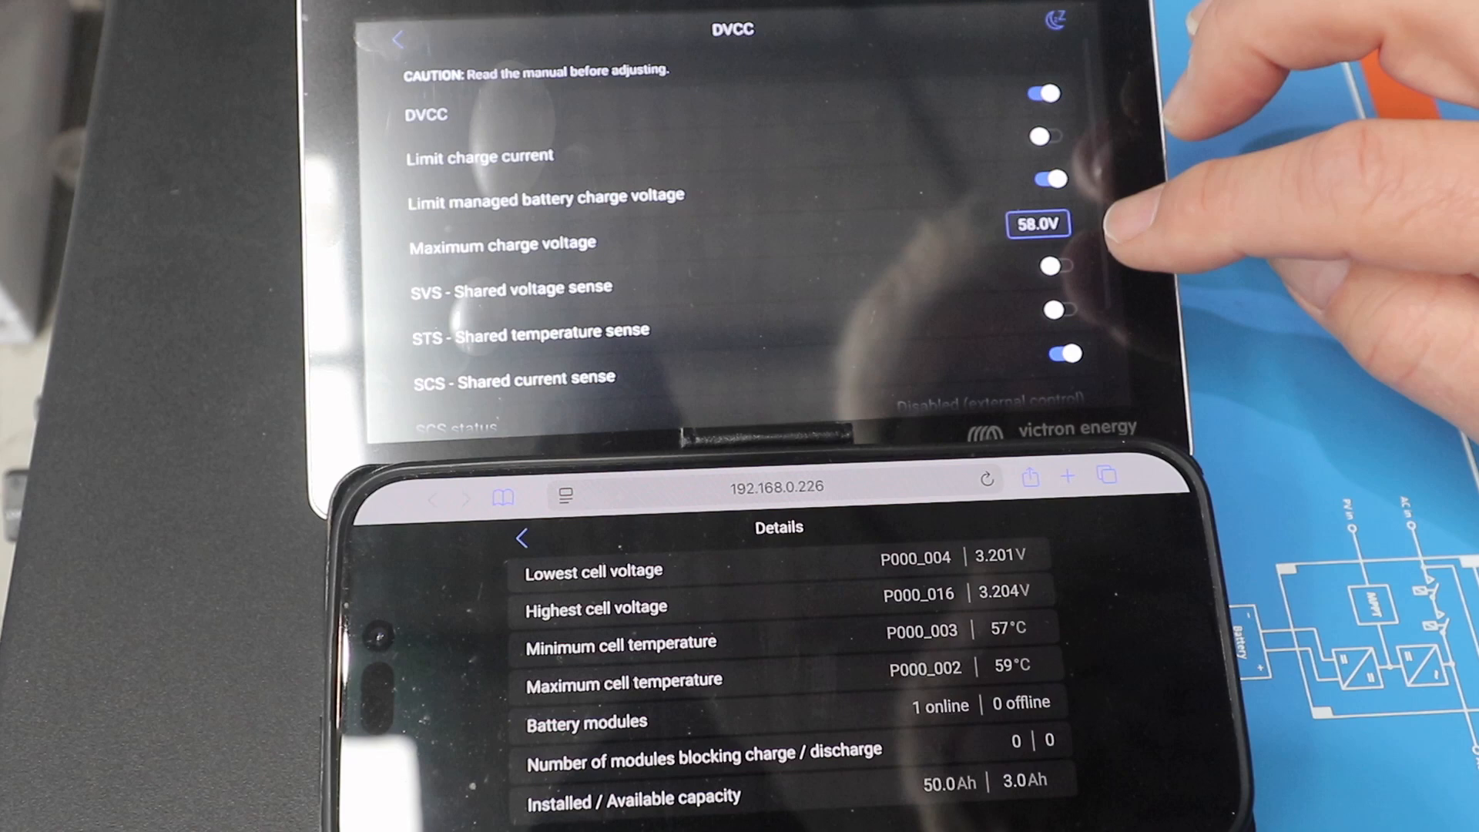
{"action": "left_click", "coordinate": [1050, 93]}
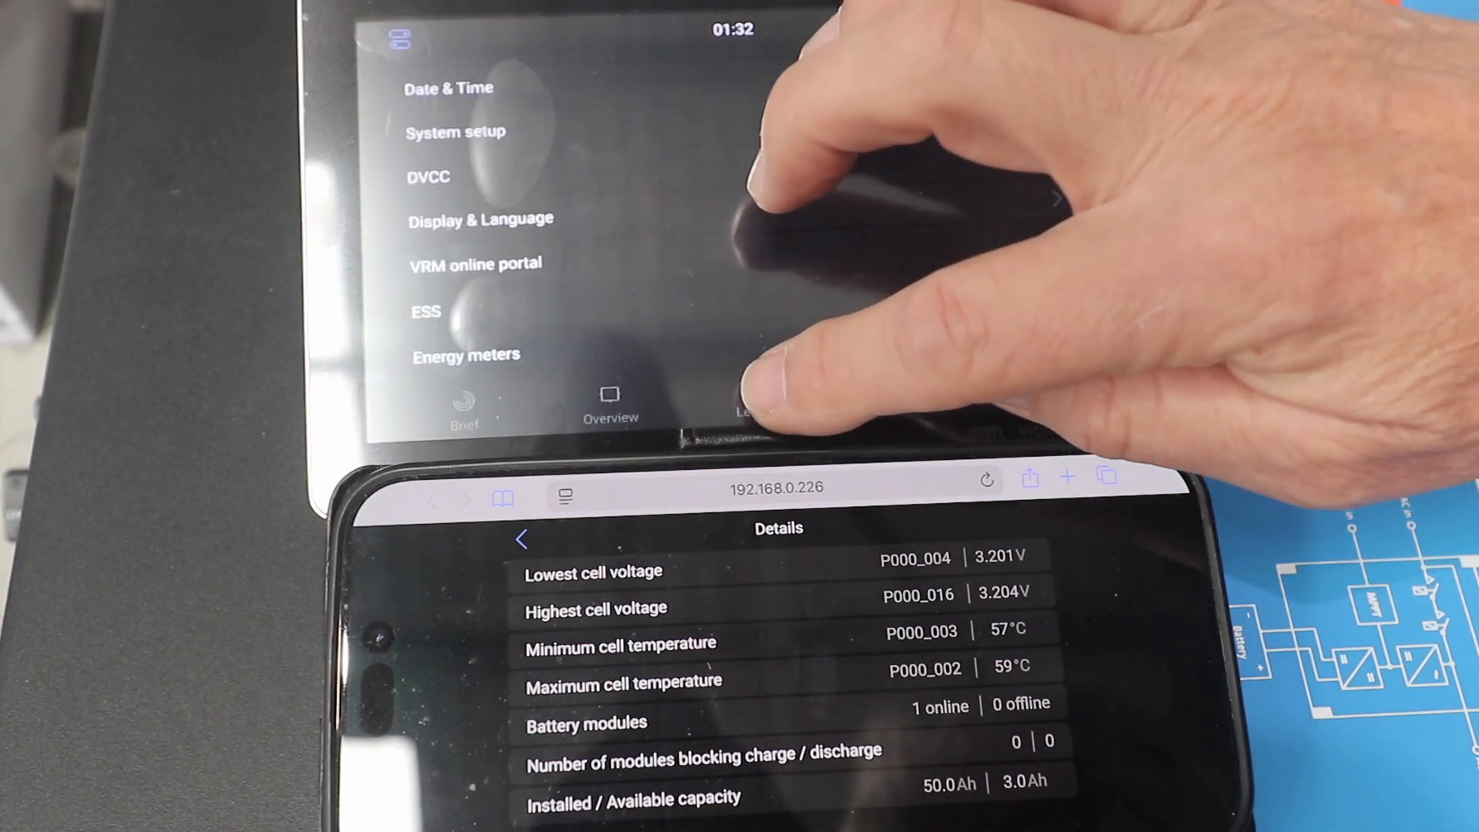
{"action": "left_click", "coordinate": [755, 400]}
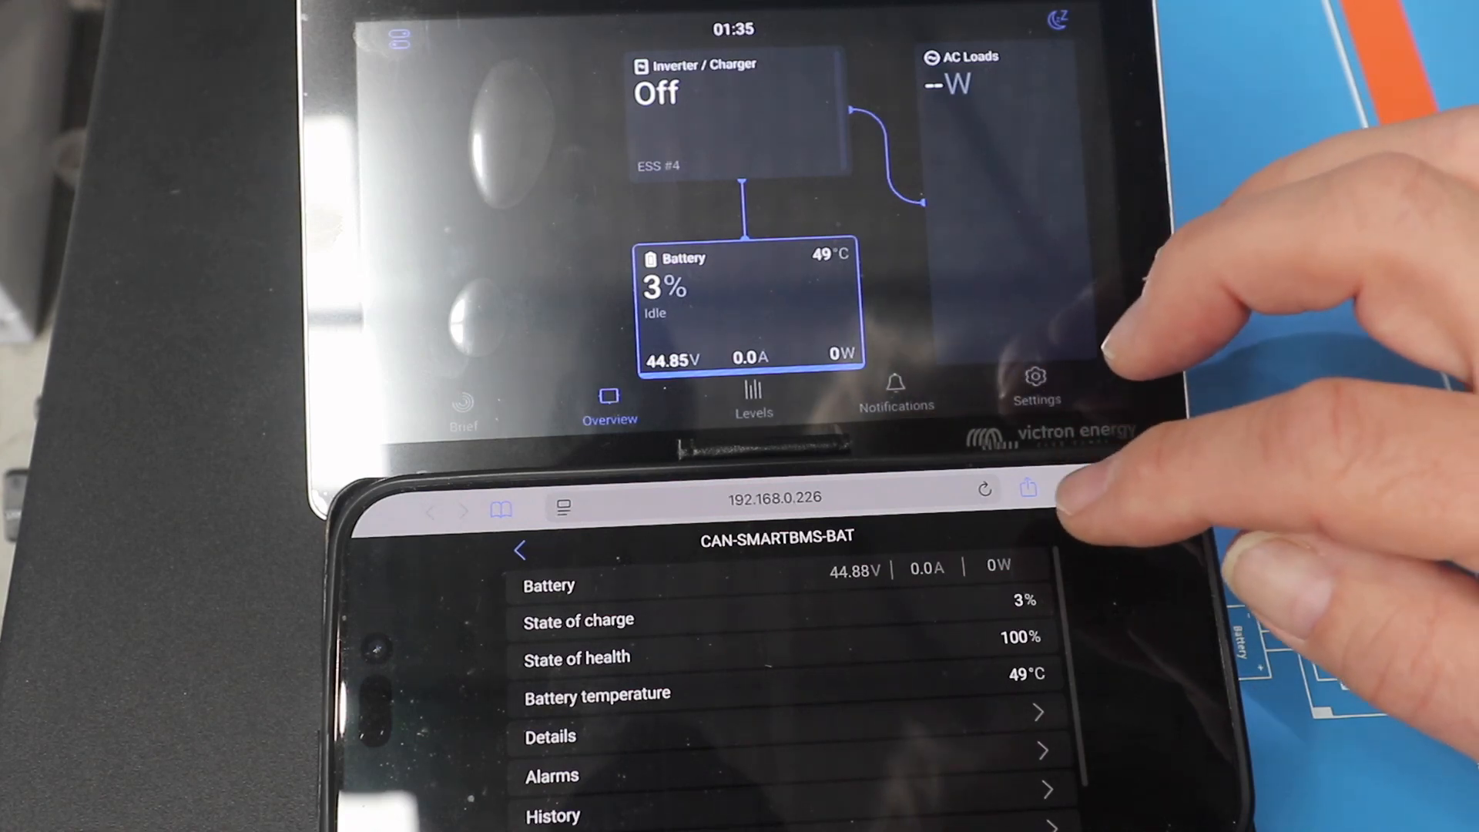
- Show the CAN-SMARTBMS-BAT battery's cell voltage and temperature details on the phone
{"action": "left_click", "coordinate": [550, 736]}
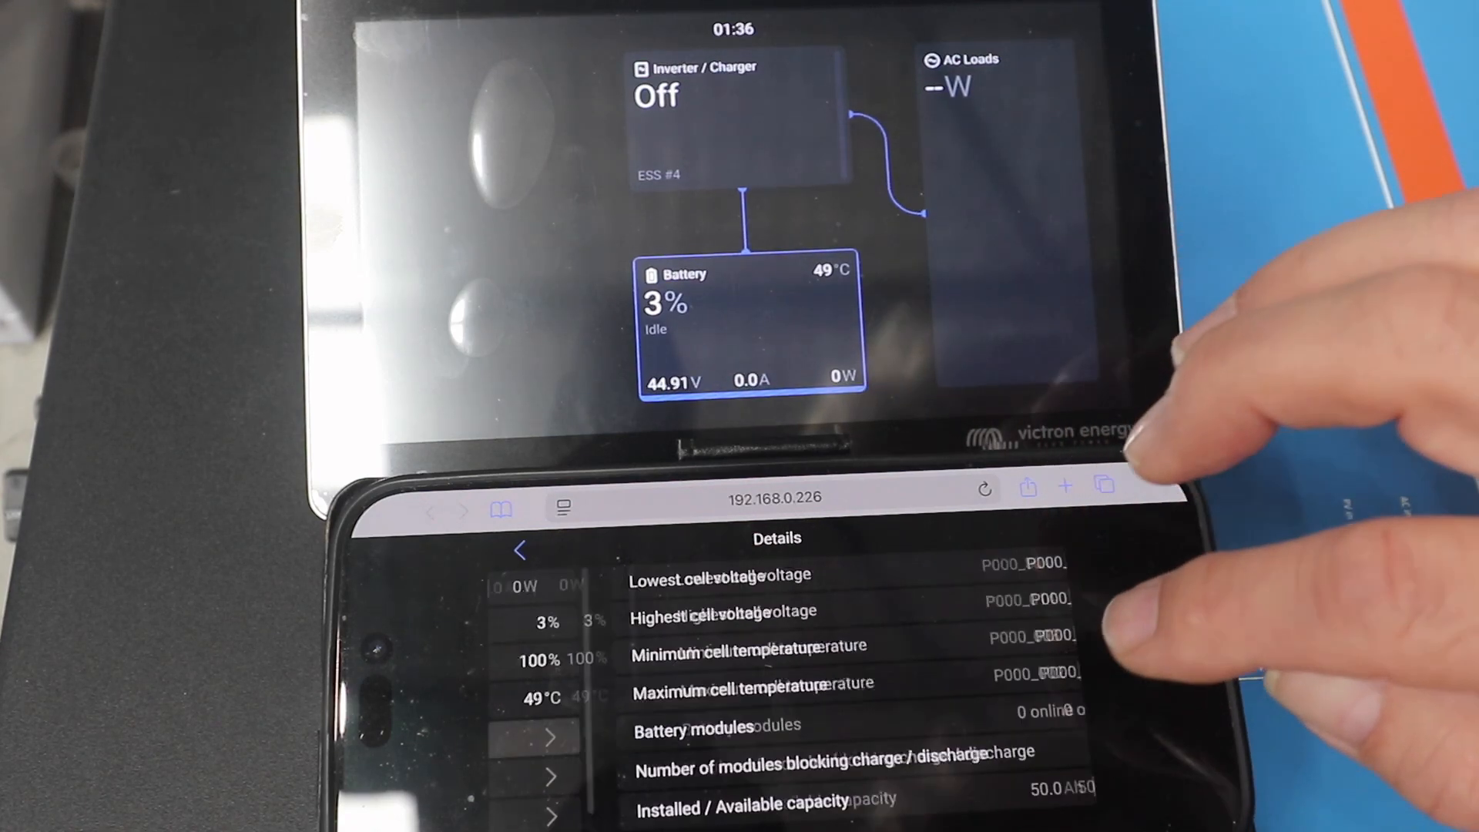